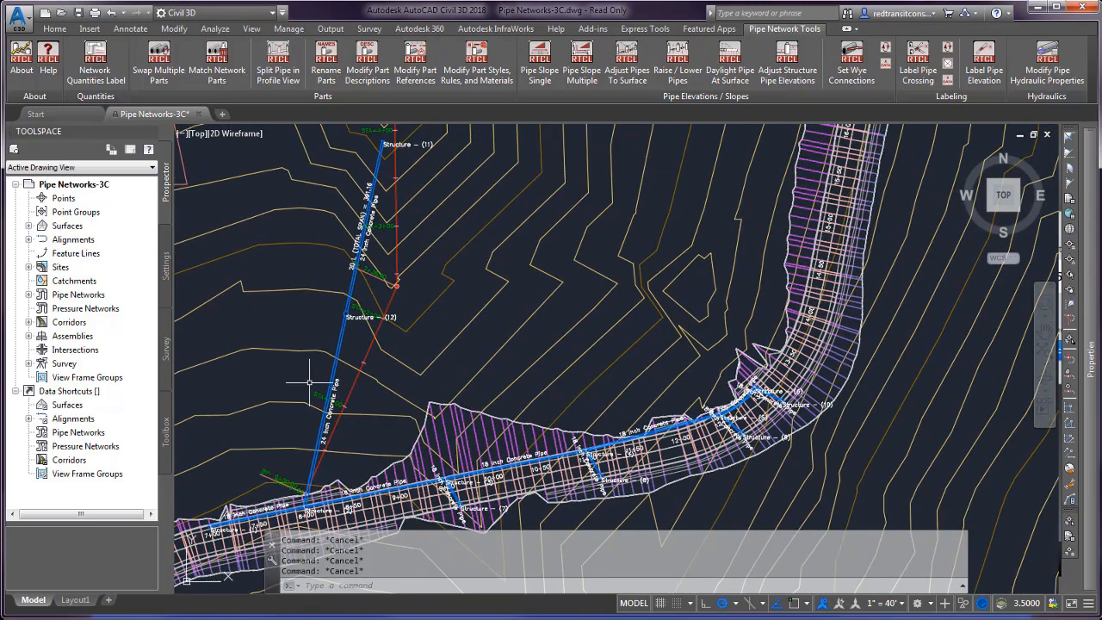
mouse_move(310, 377)
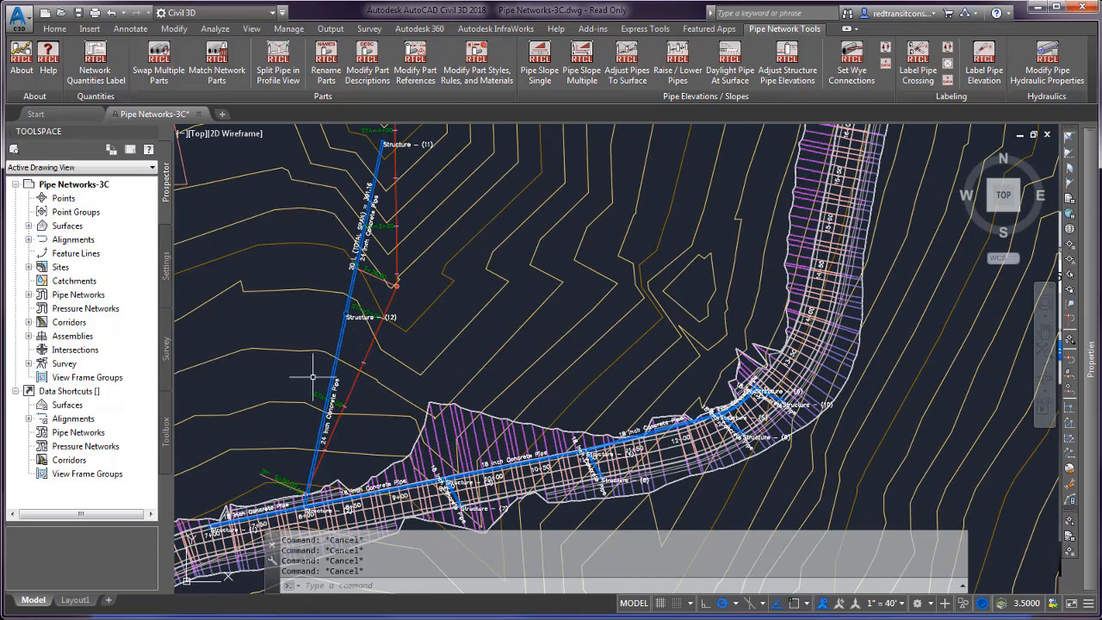
mouse_move(316, 375)
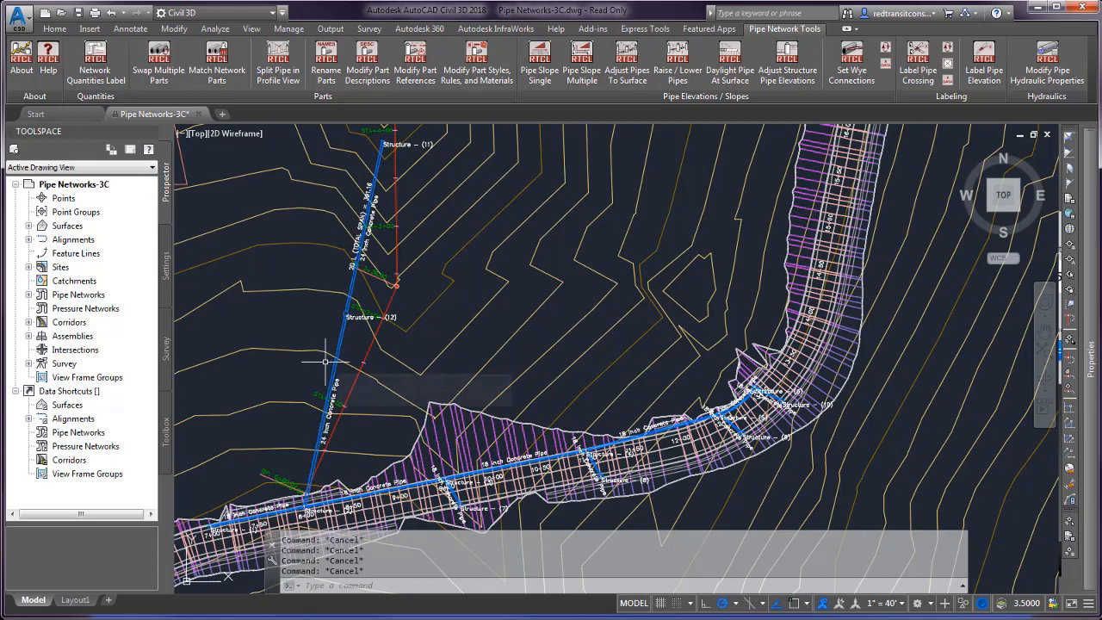
mouse_move(324, 362)
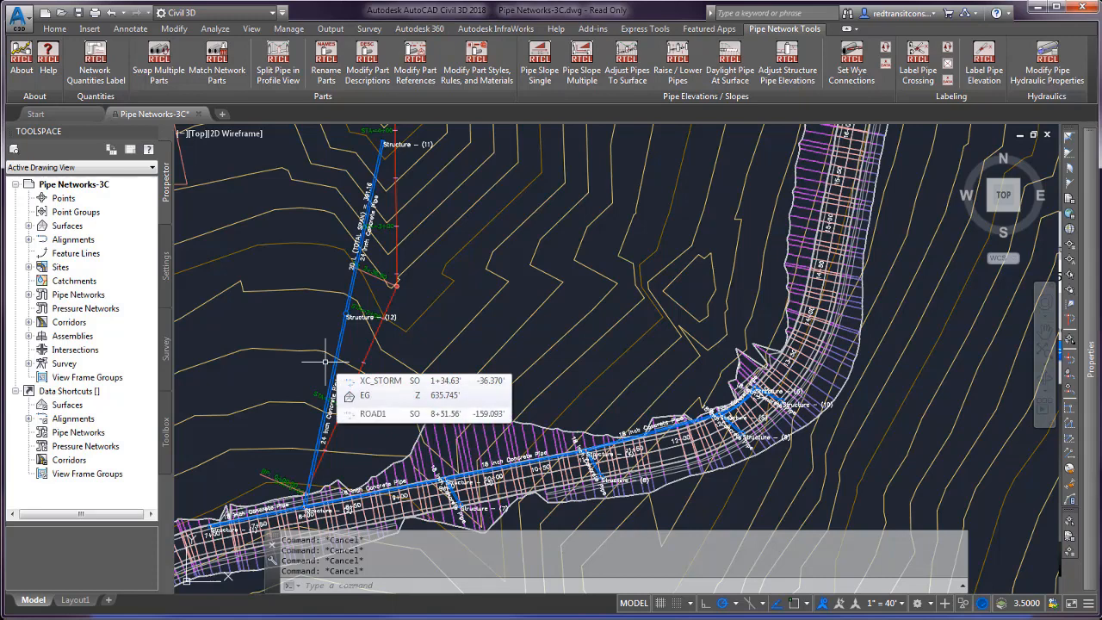
mouse_move(315, 372)
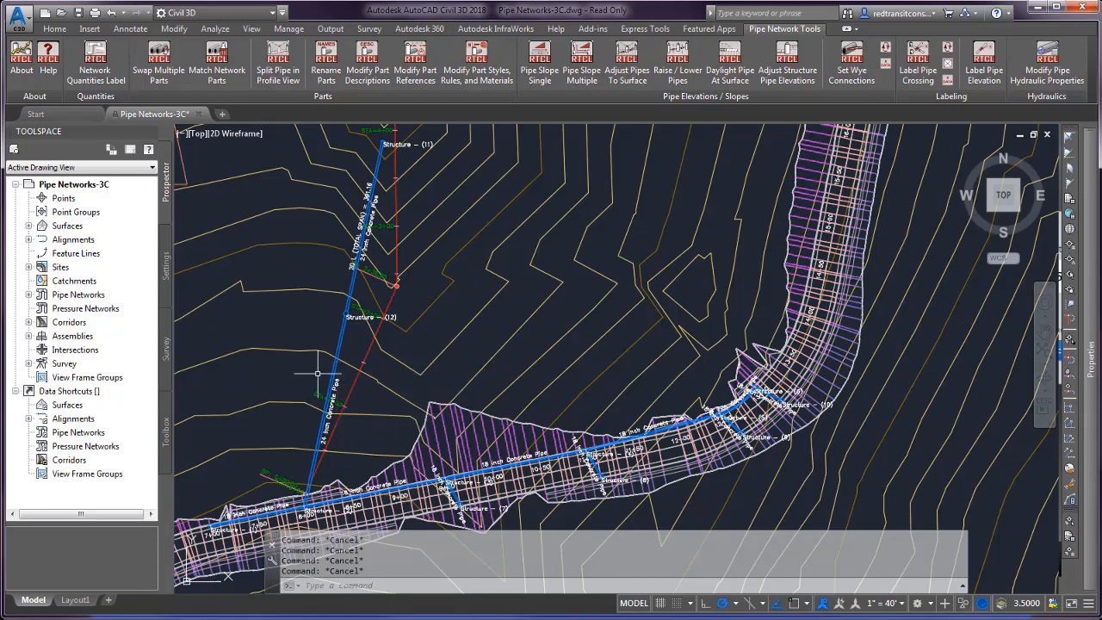
mouse_move(317, 363)
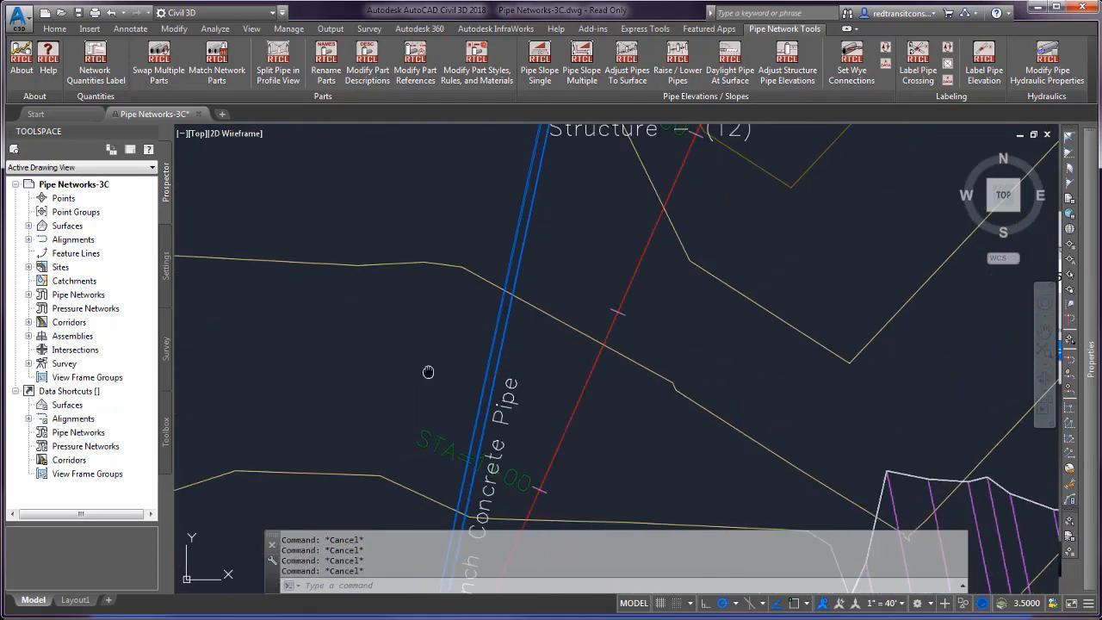
- Check the storm pipe's start invert elevation in its Pipe Properties
scroll(down, 3)
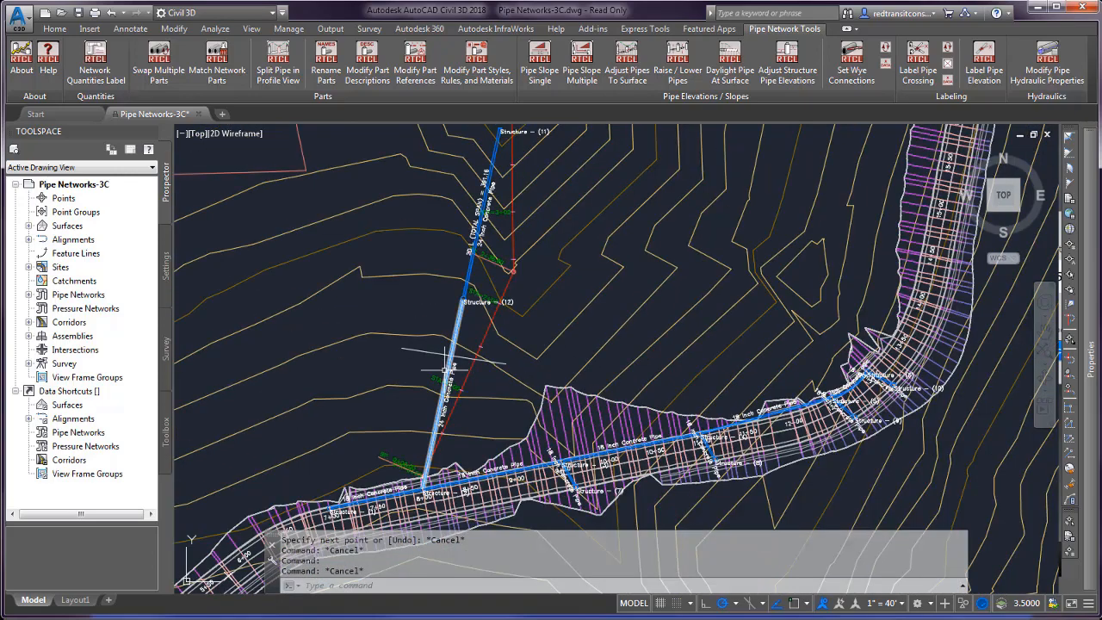
click(439, 414)
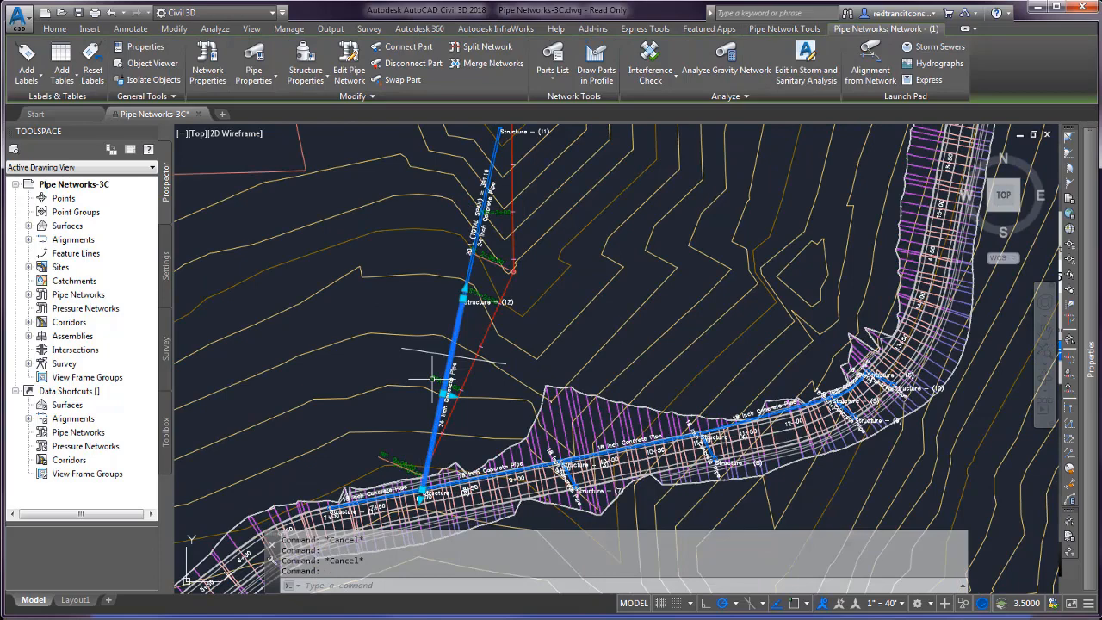
right_click(427, 379)
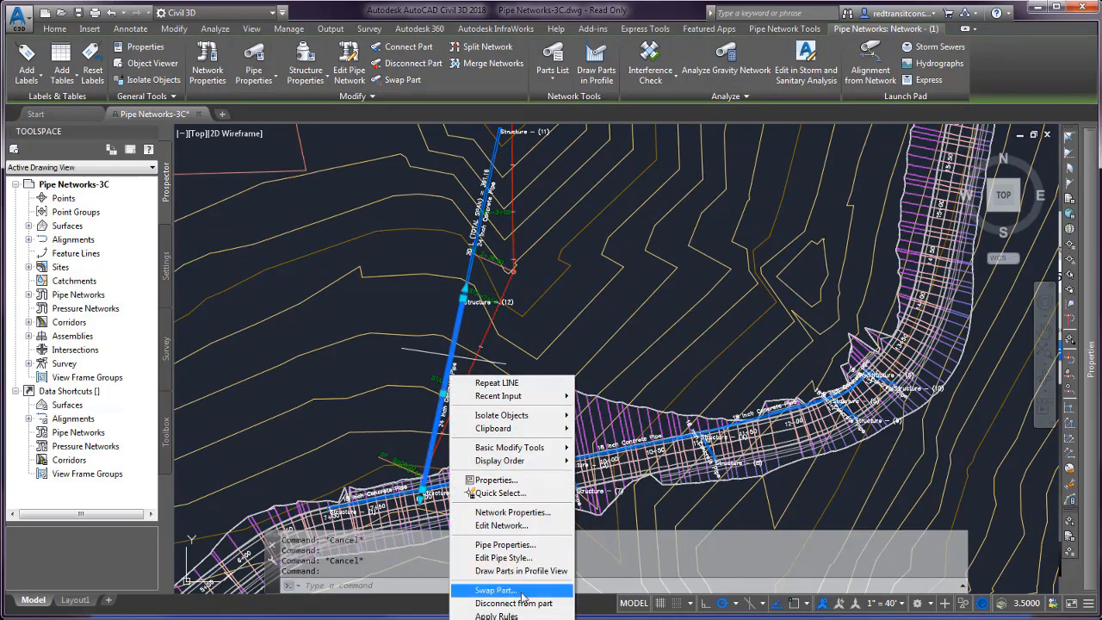
click(503, 544)
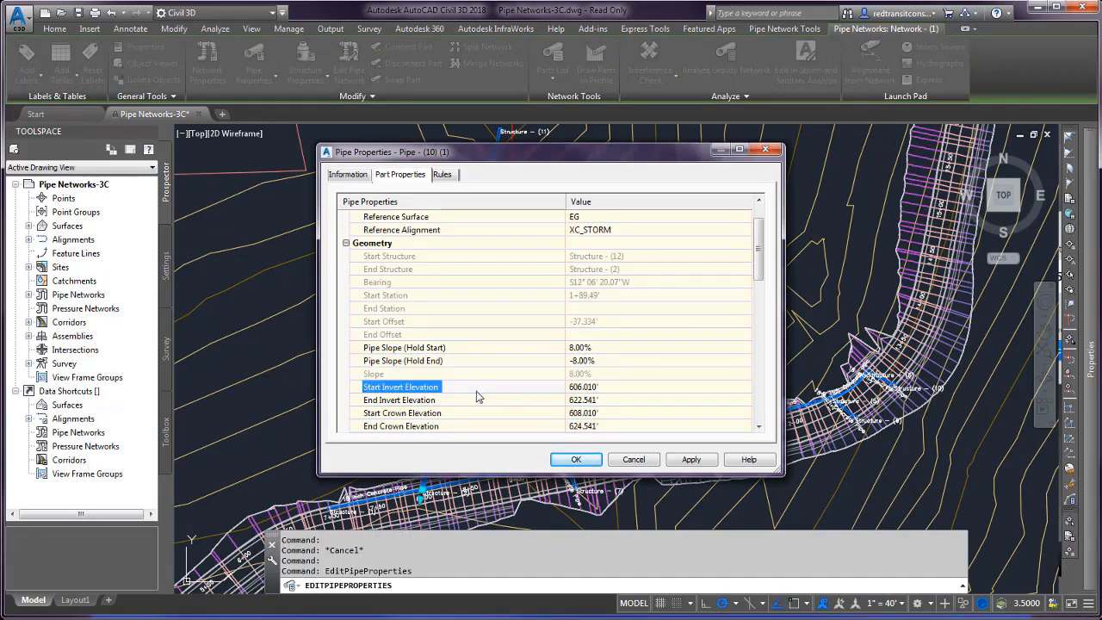
click(399, 399)
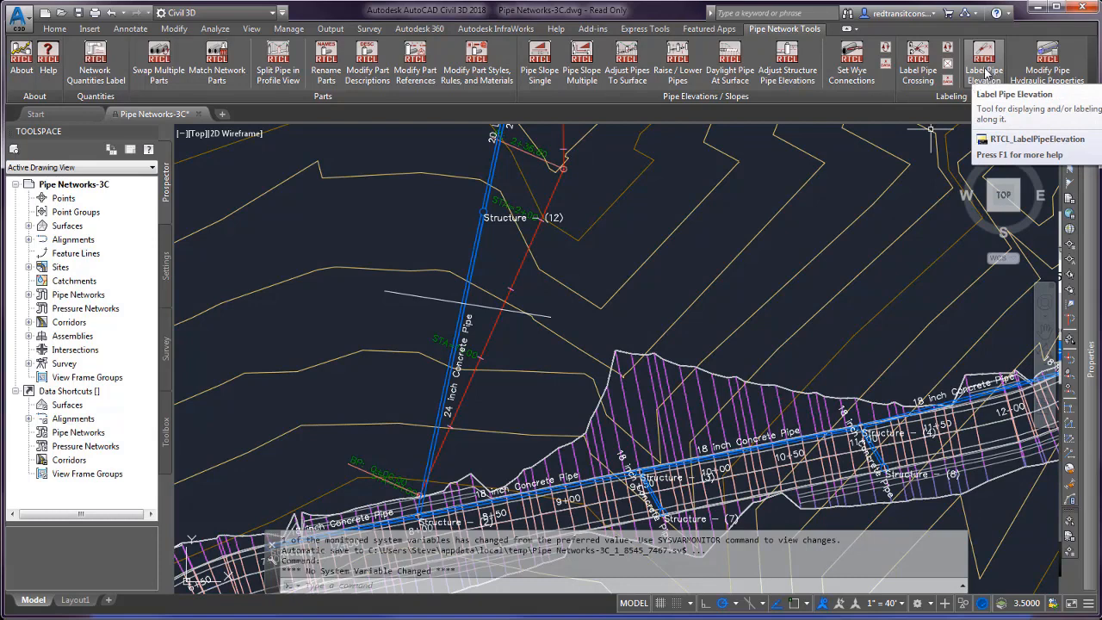
- Label invert elevations 612.98 and 606.01 at two points along the storm pipe
click(982, 60)
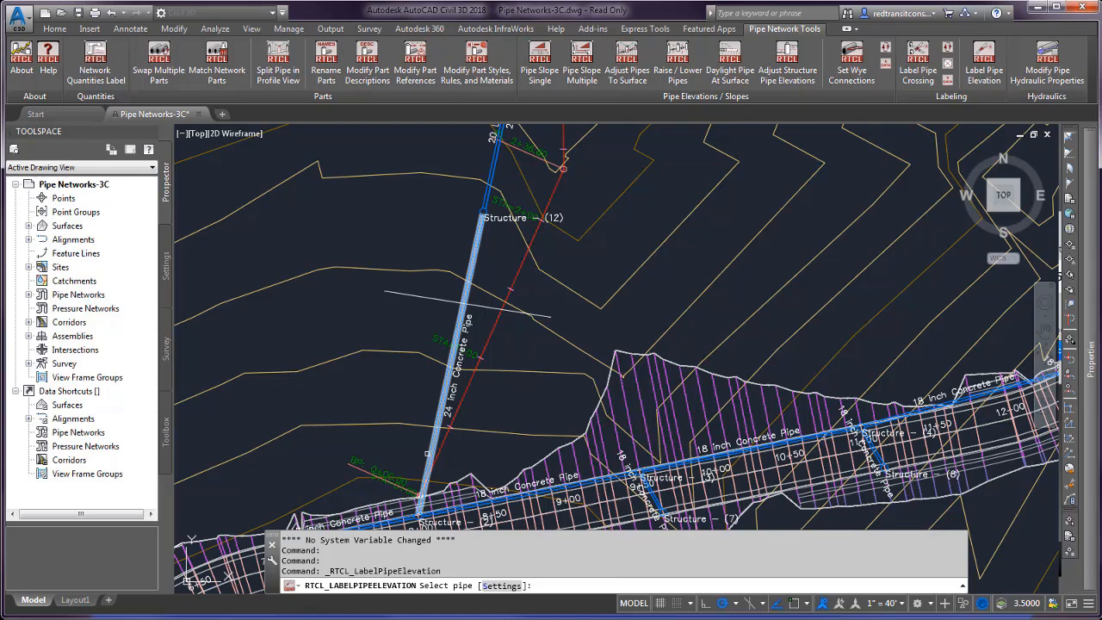
click(427, 463)
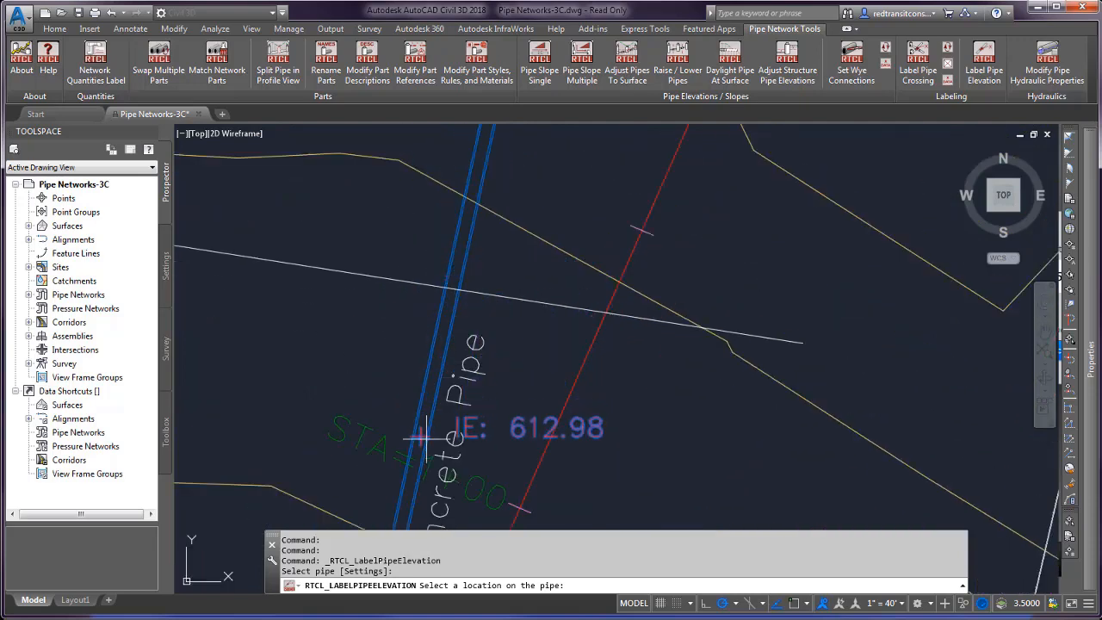
click(475, 203)
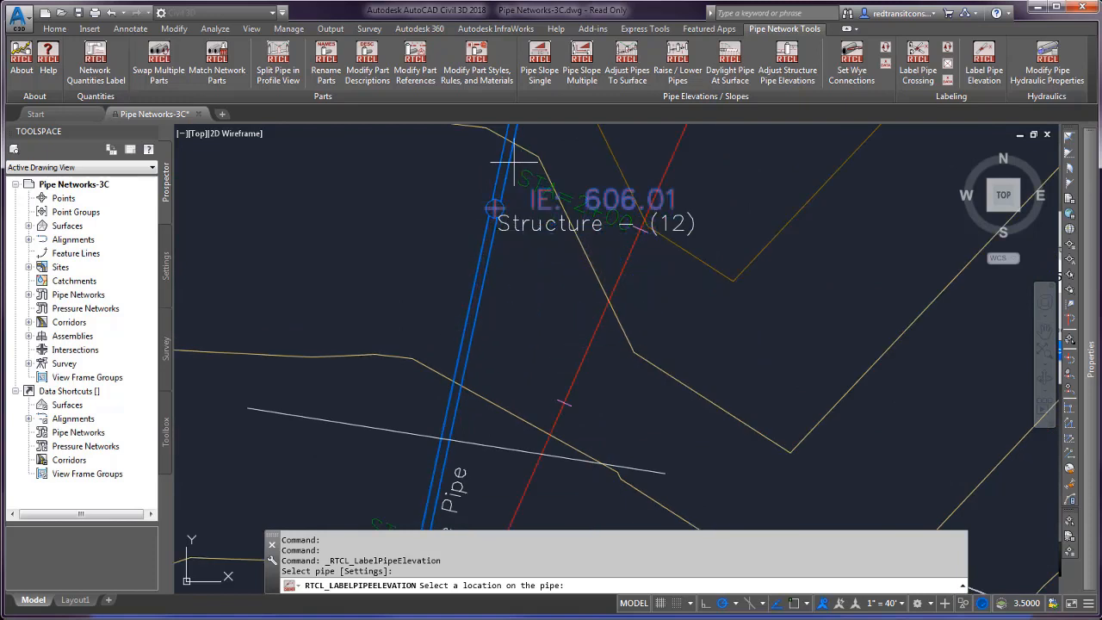
click(482, 379)
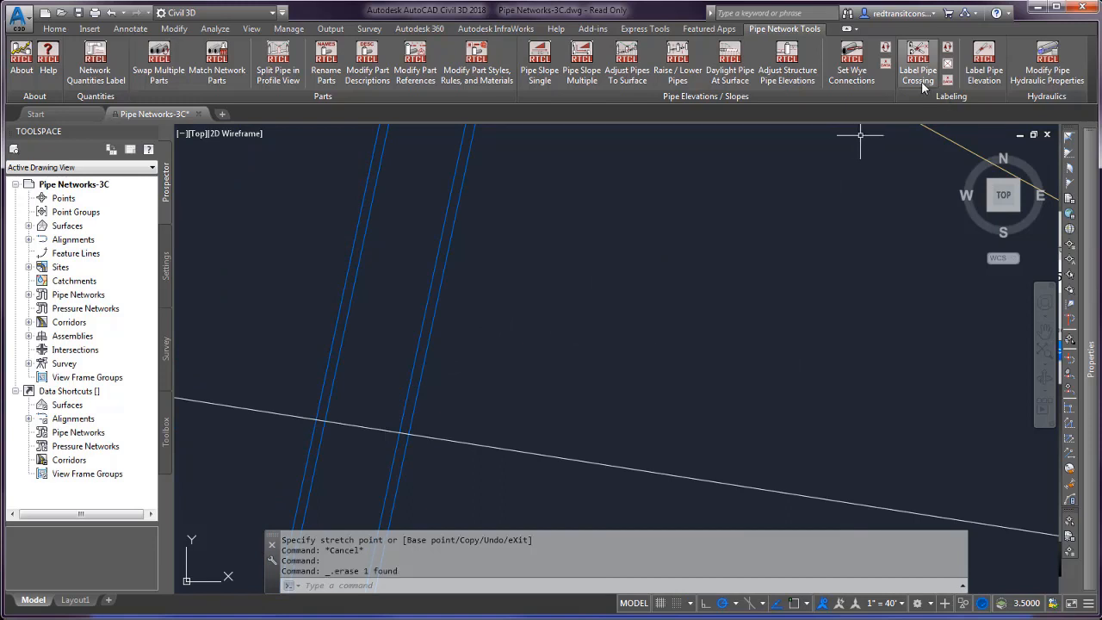
- Set elevation mode Crown, precision 2, with Label Surface Elevation and Label To Outer Wall on
click(988, 65)
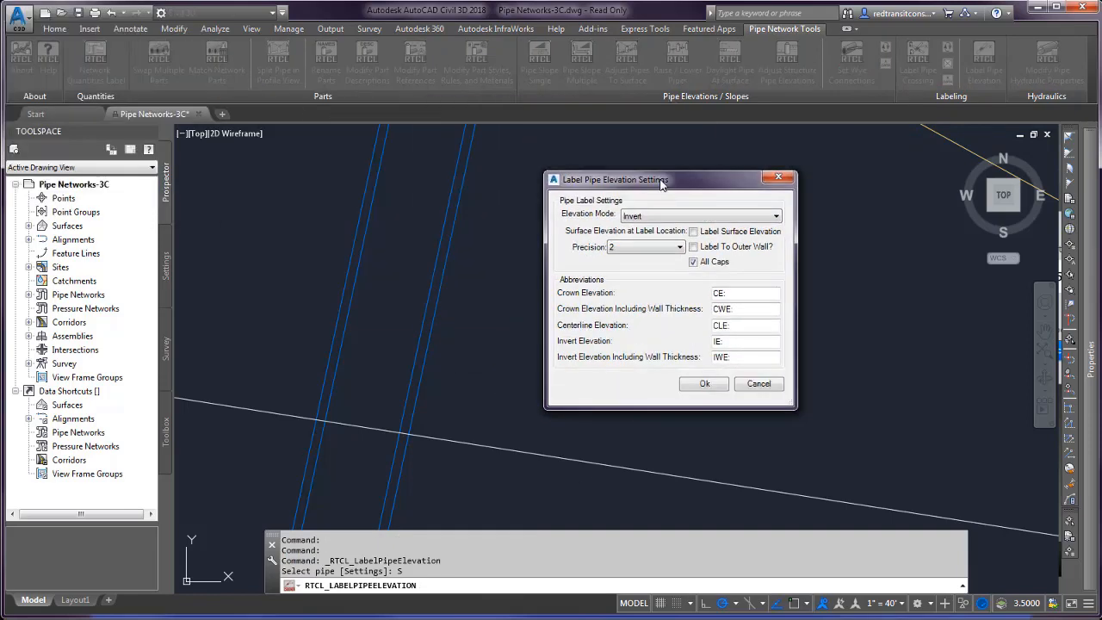
mouse_move(562, 279)
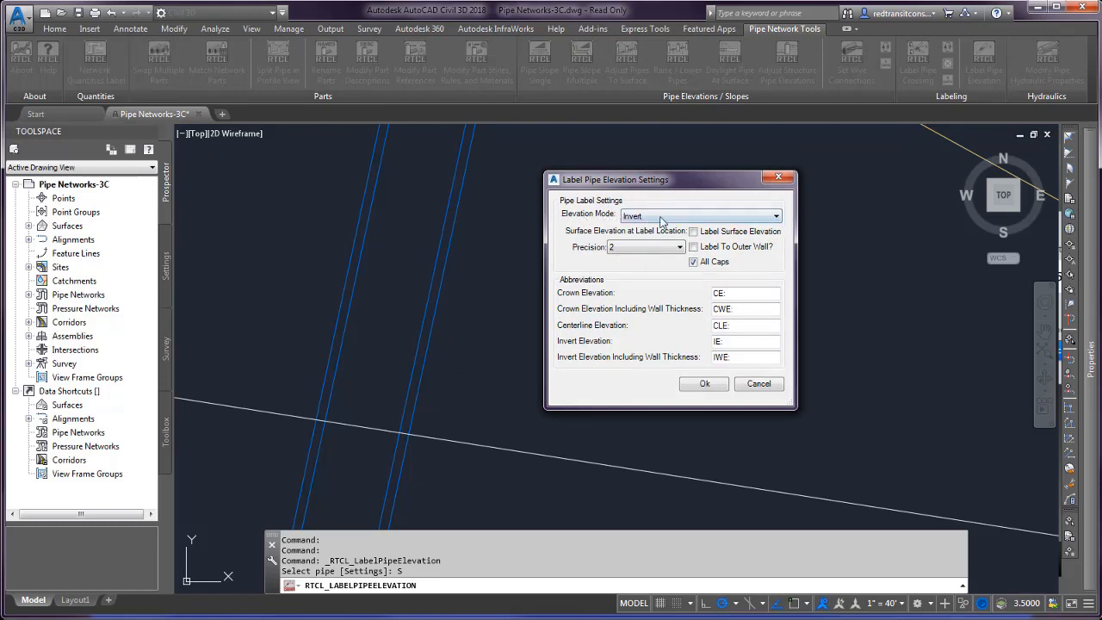
click(775, 216)
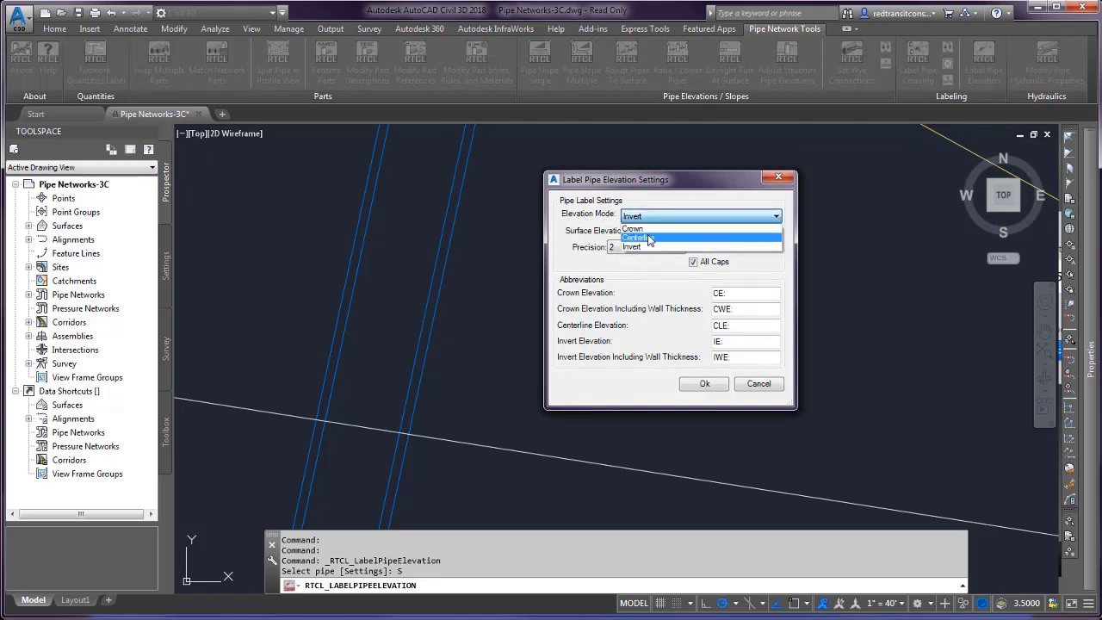
click(634, 227)
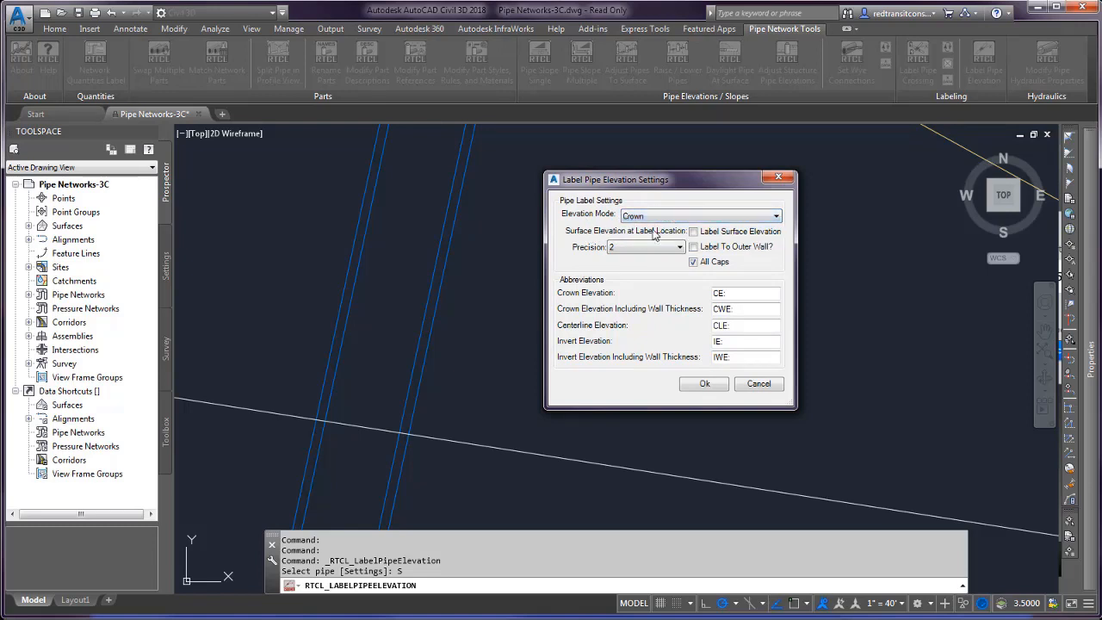
click(693, 231)
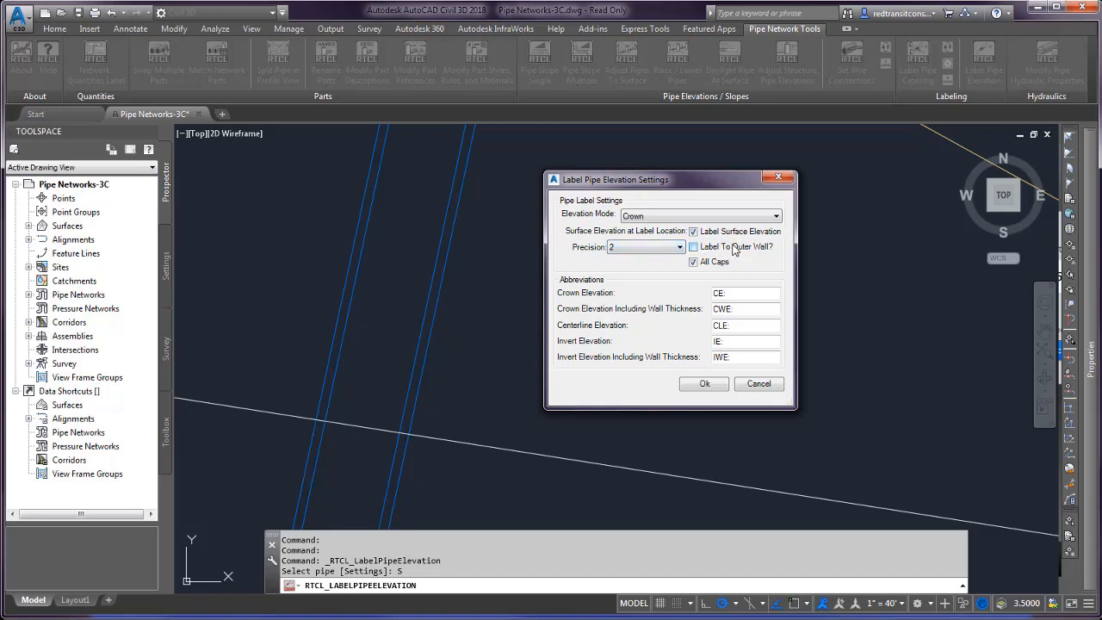
click(693, 248)
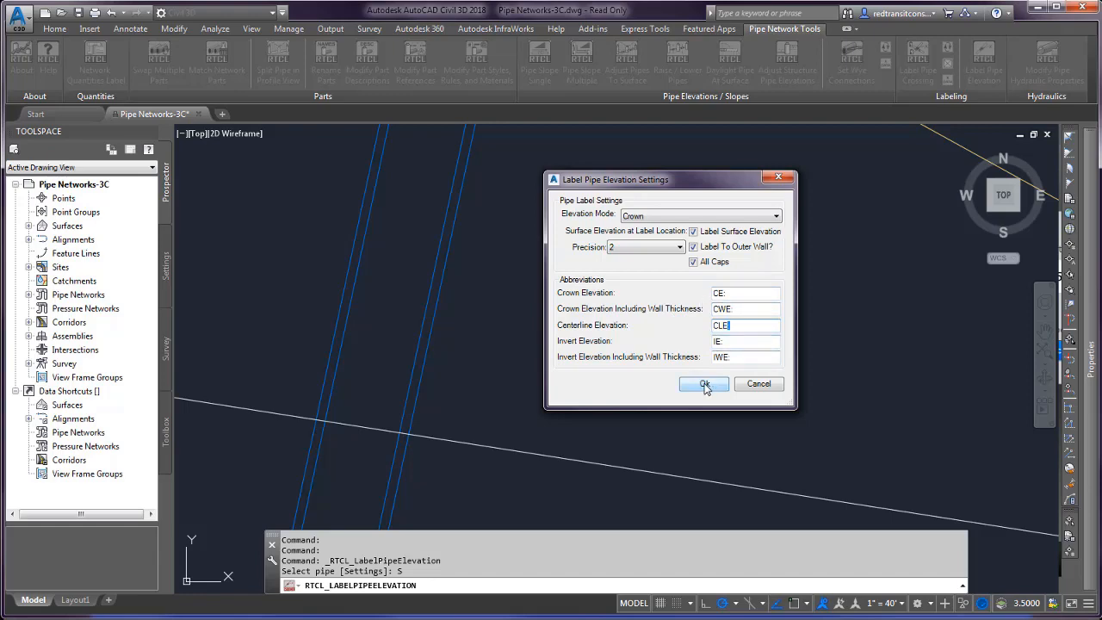
click(702, 384)
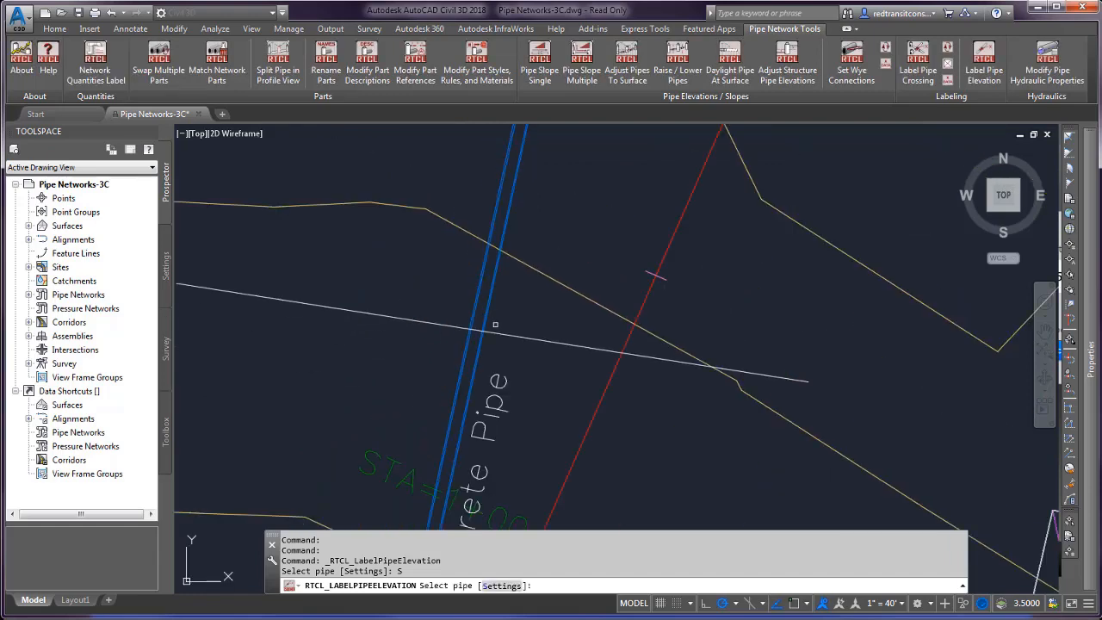
- Pick the storm pipe and the point where it crosses the line for the crown label
click(491, 338)
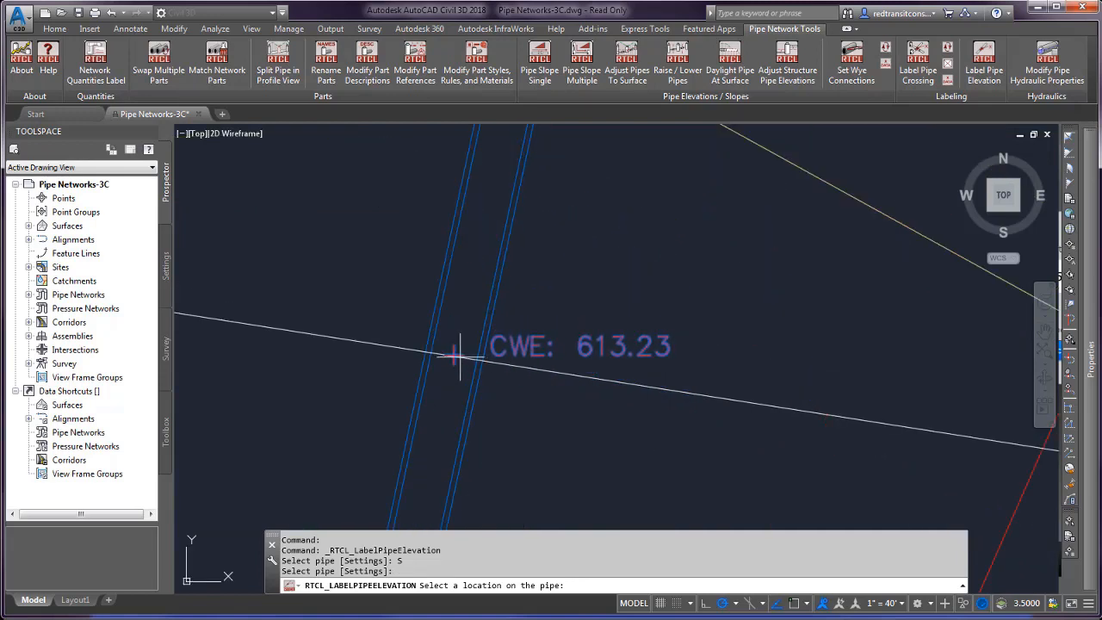
click(458, 355)
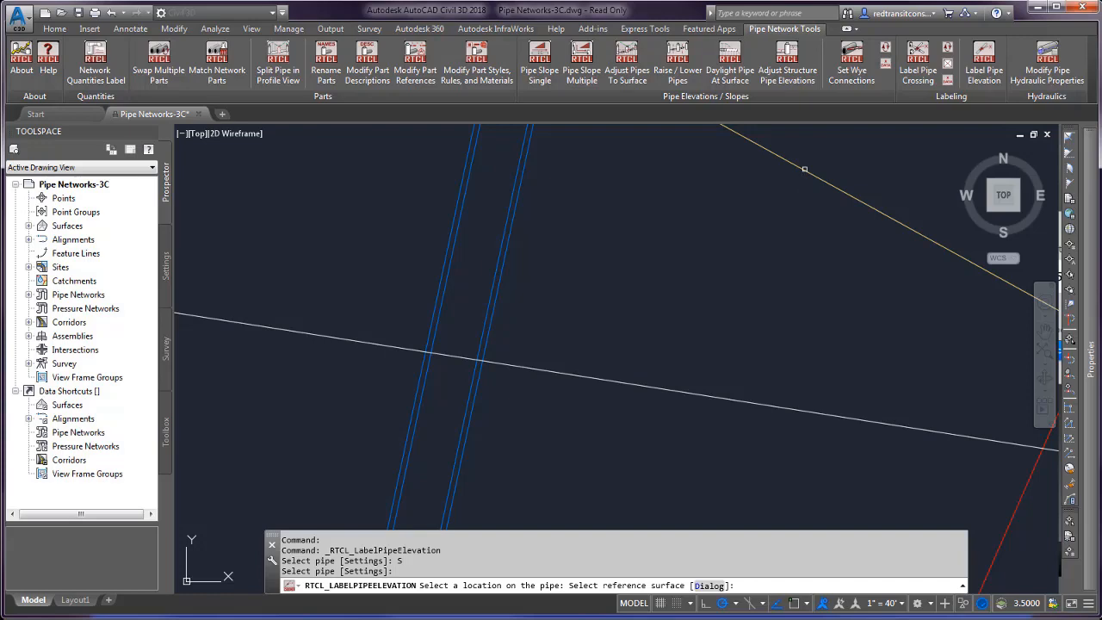
mouse_move(799, 327)
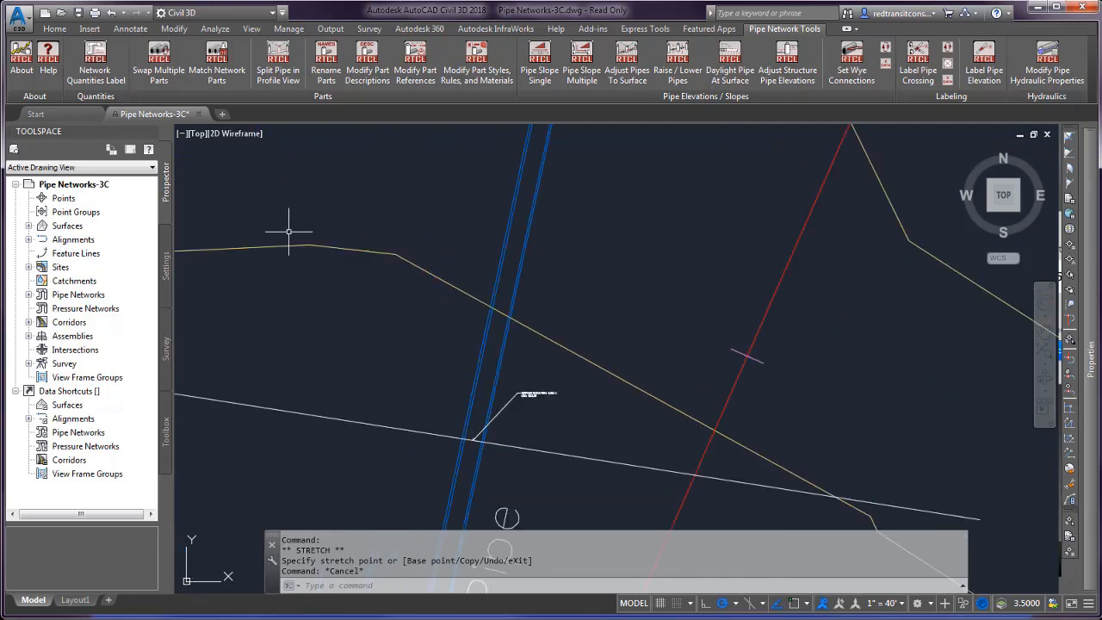
- Set Add Labels to Surface feature with Spot Elevation label type
click(131, 28)
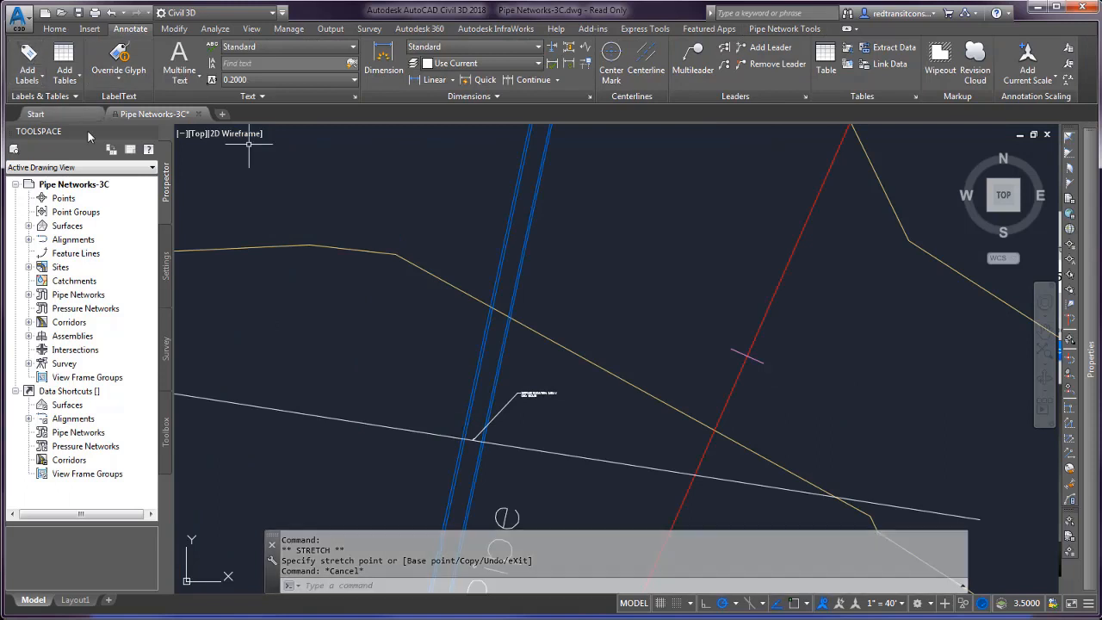
click(28, 65)
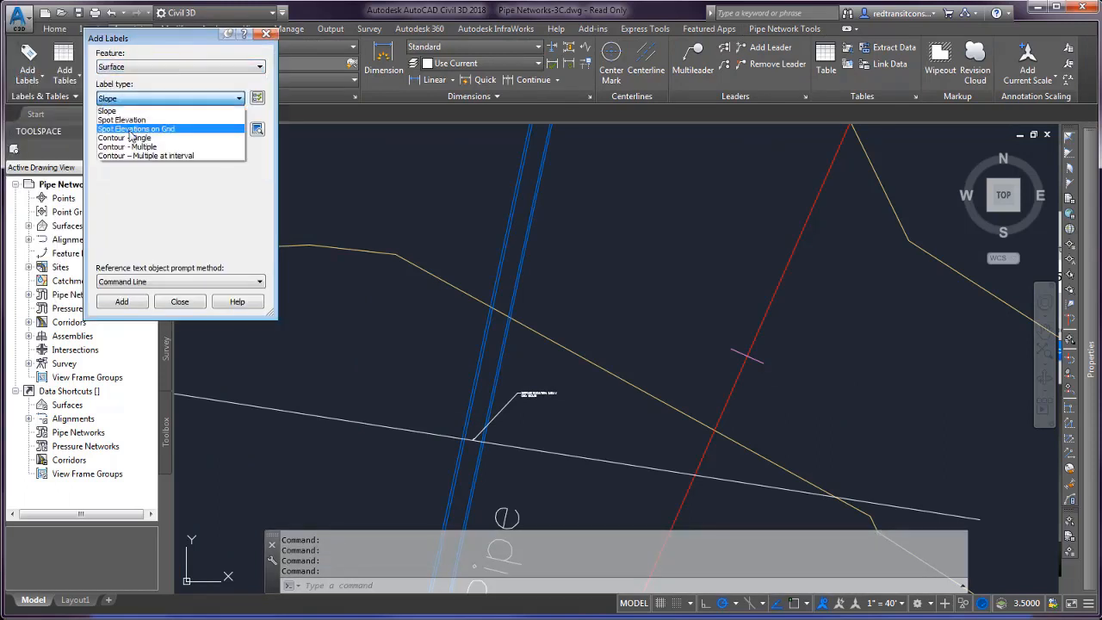
click(124, 120)
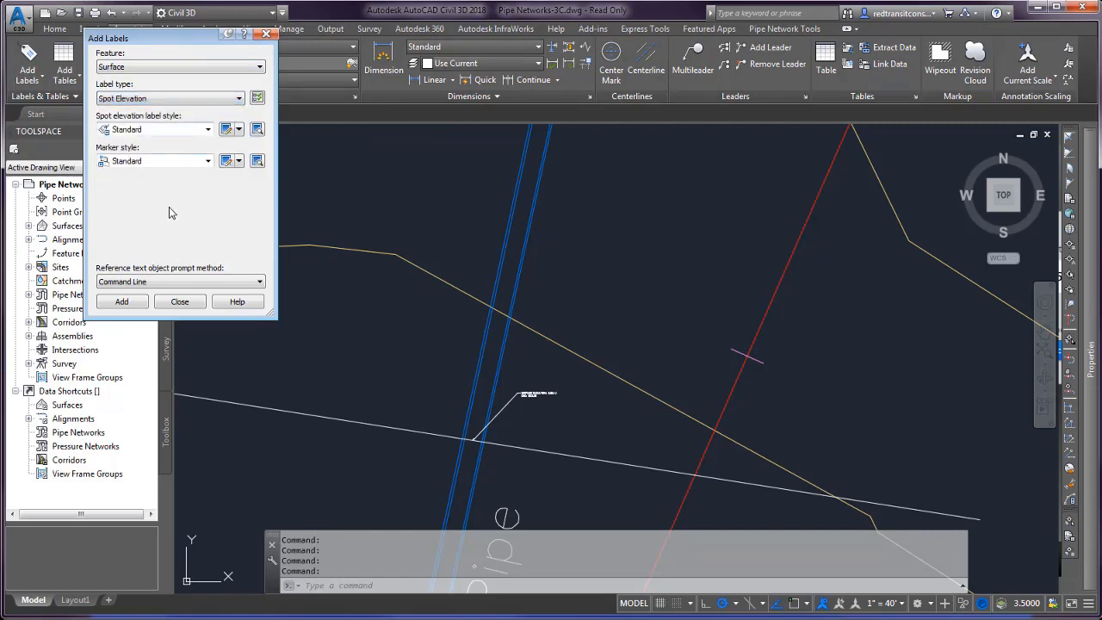
click(120, 301)
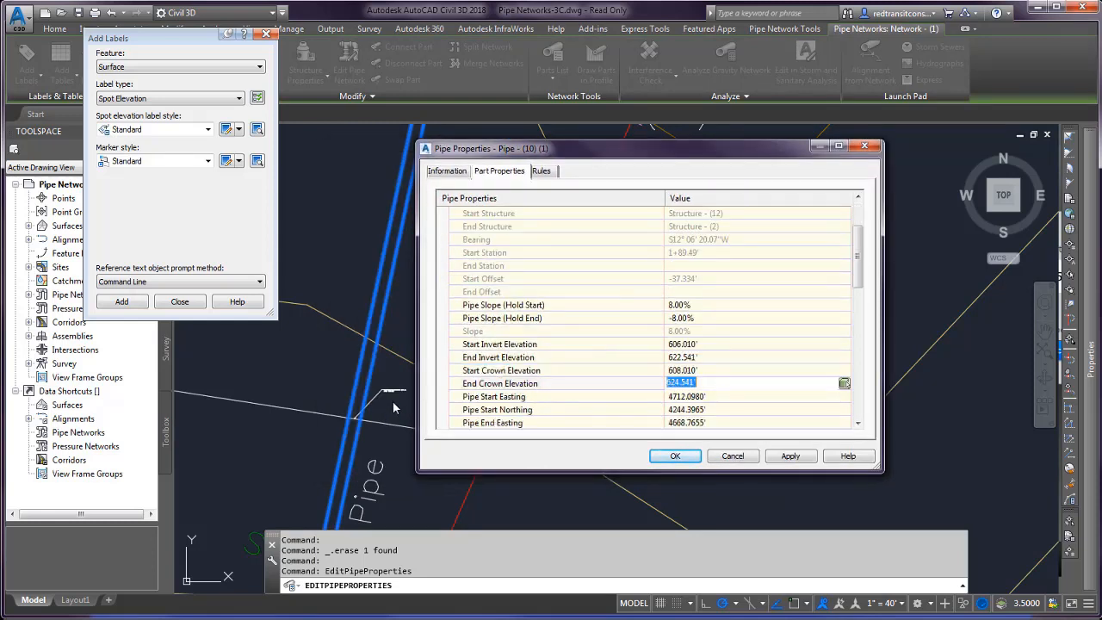
mouse_move(354, 415)
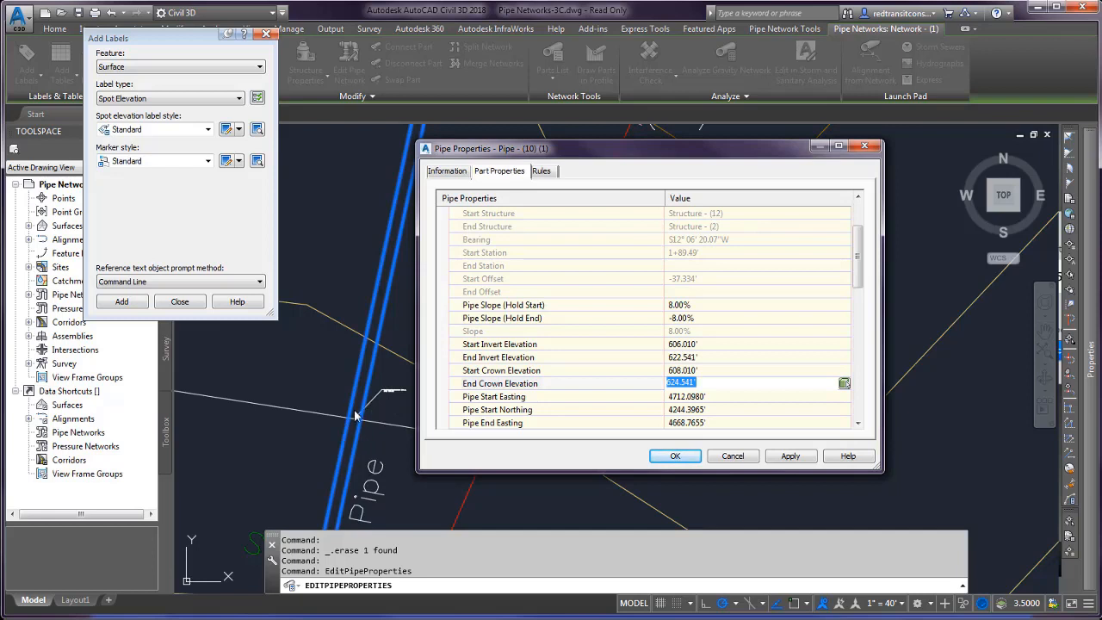
mouse_move(360, 462)
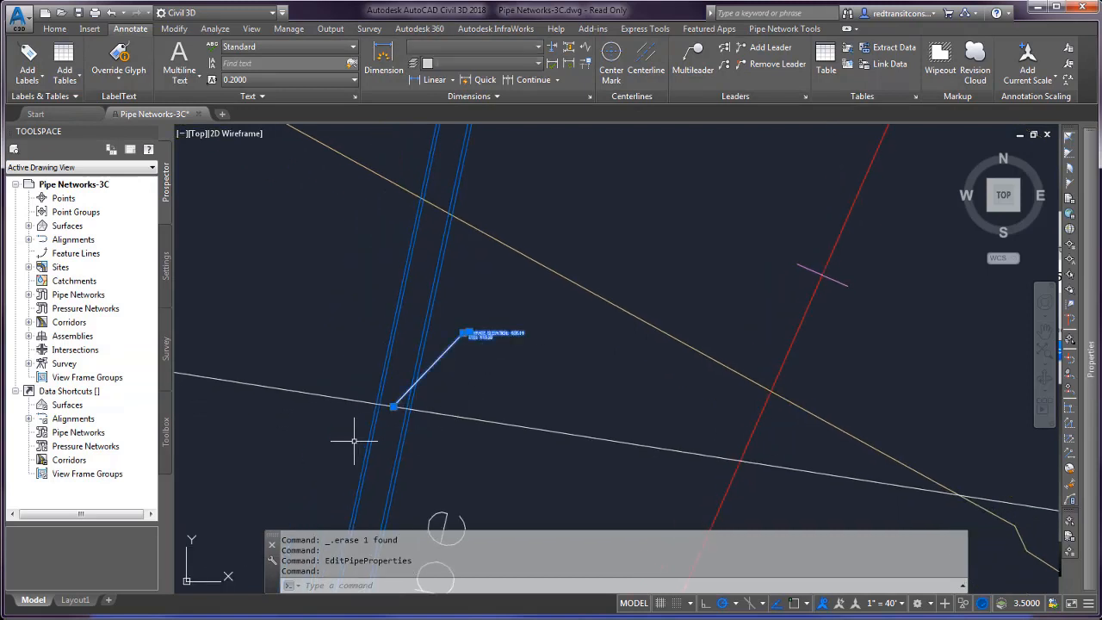
mouse_move(524, 300)
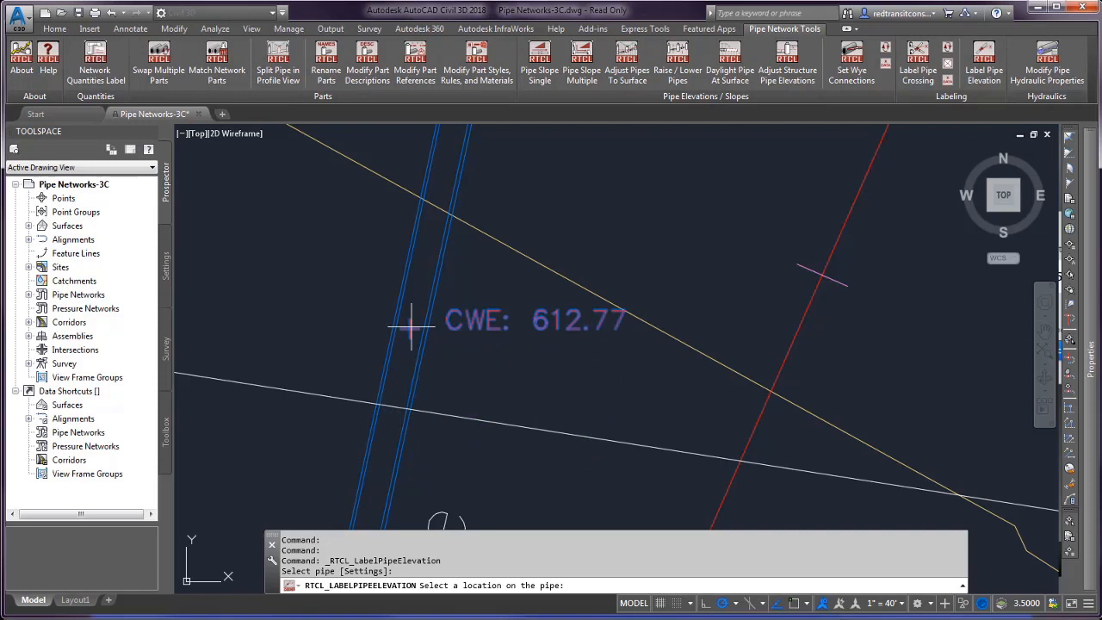
mouse_move(422, 310)
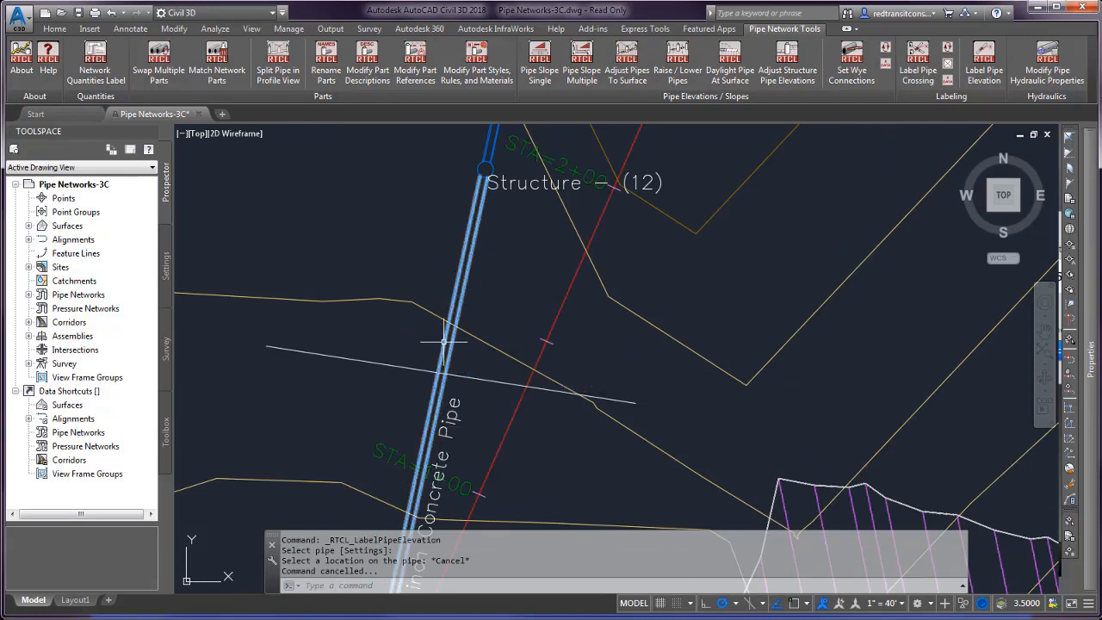
mouse_move(441, 393)
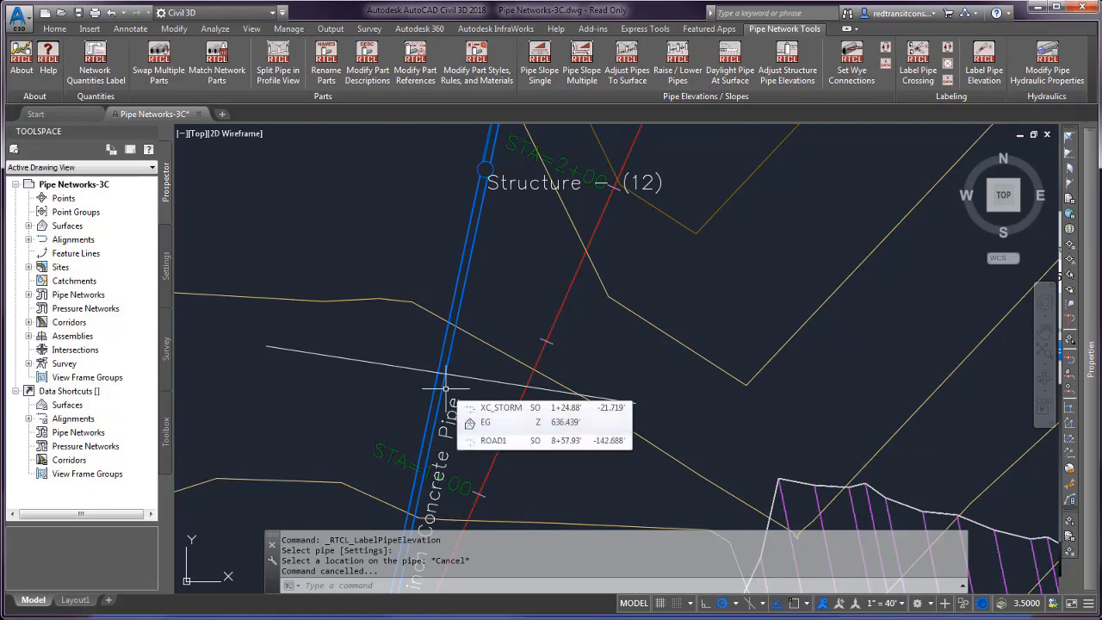
mouse_move(902, 173)
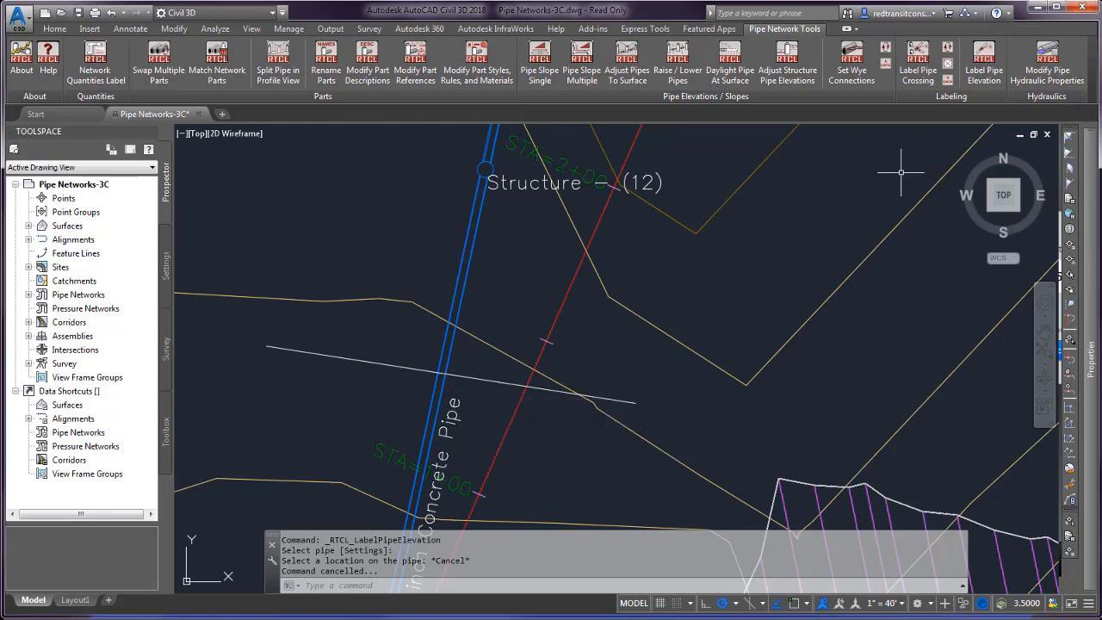